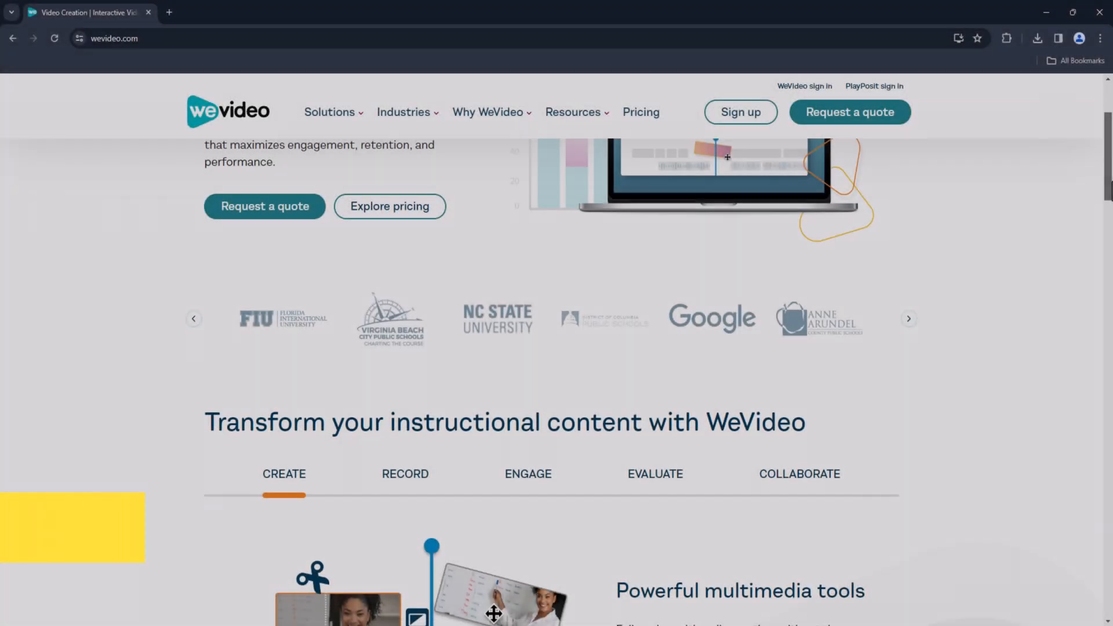
Step: Scroll the WeVideo homepage, then go to kapwing.com
{"action": "scroll", "scroll_direction": "down", "scroll_amount": 3}
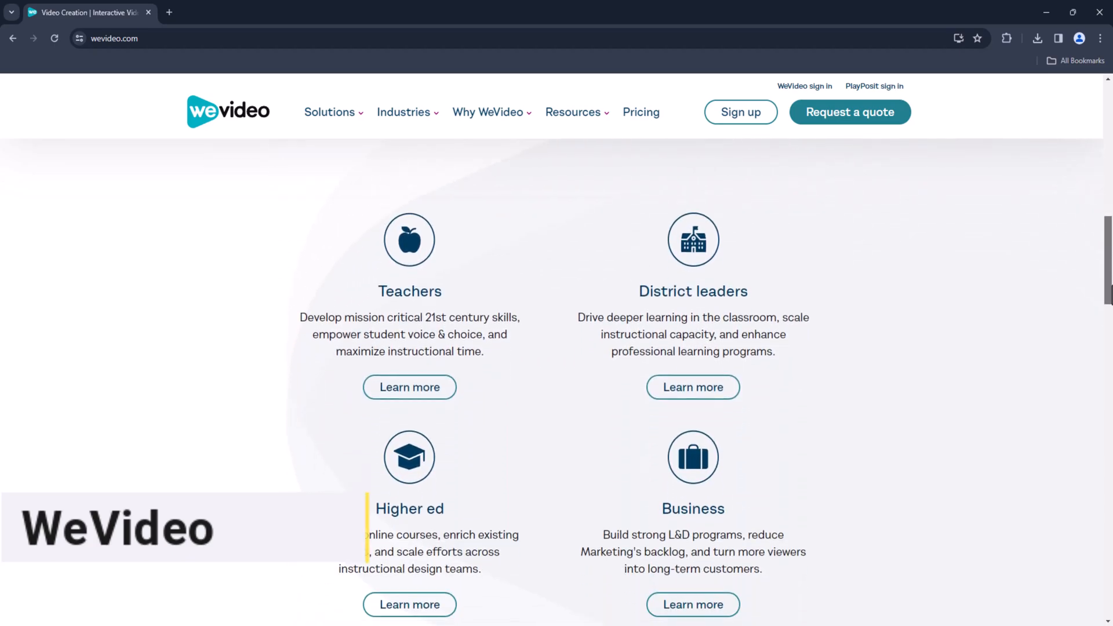
{"action": "scroll", "scroll_direction": "up", "scroll_amount": 3}
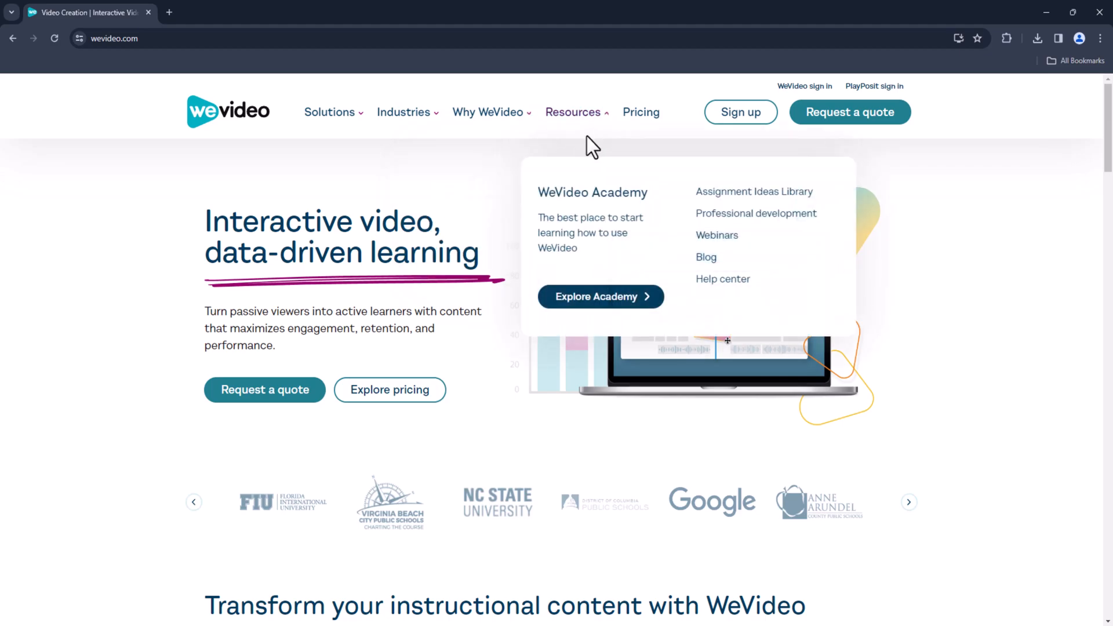
{"action": "mouse_move", "coordinate": [462, 177]}
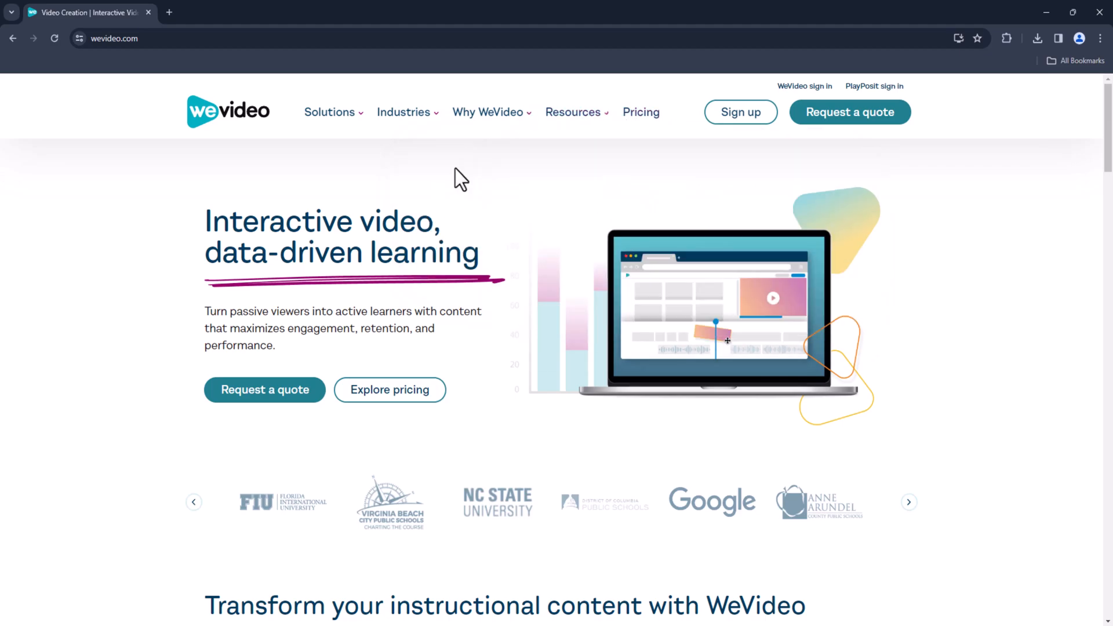
{"action": "type", "text": "kapwing.com"}
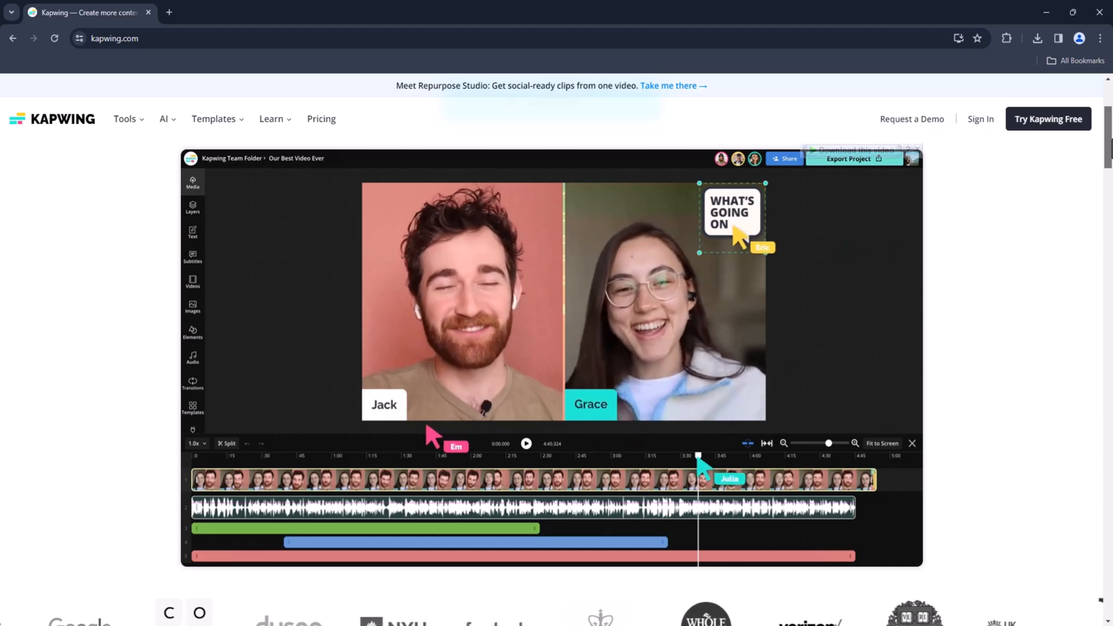
Step: Scroll the Kapwing homepage and open the Templates dropdown
{"action": "scroll", "scroll_direction": "down", "scroll_amount": 3}
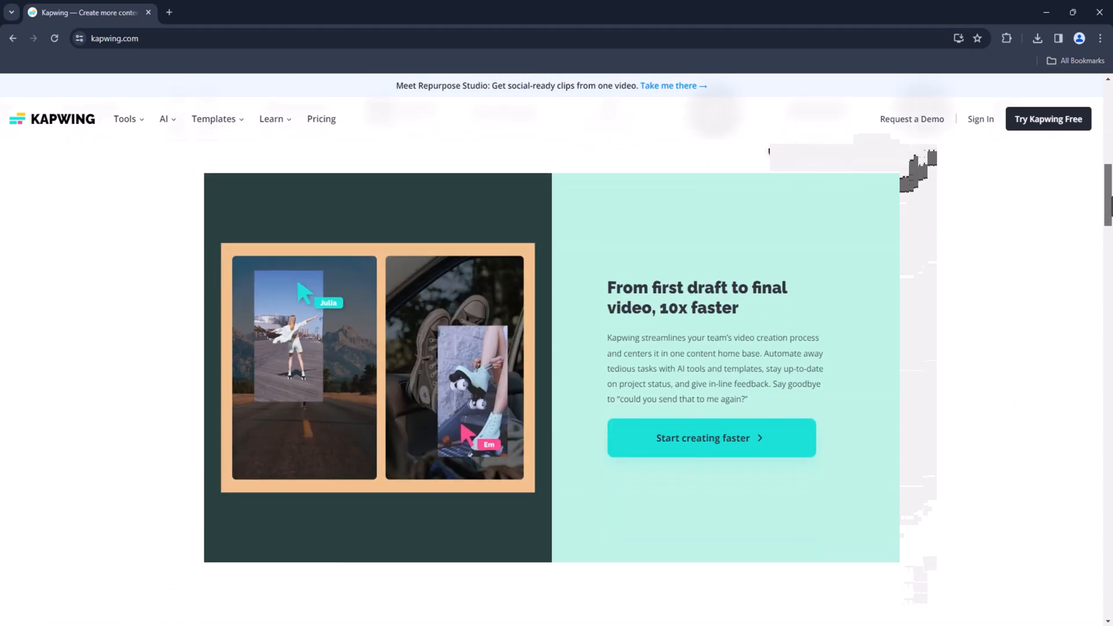
{"action": "scroll", "scroll_direction": "down", "scroll_amount": 3}
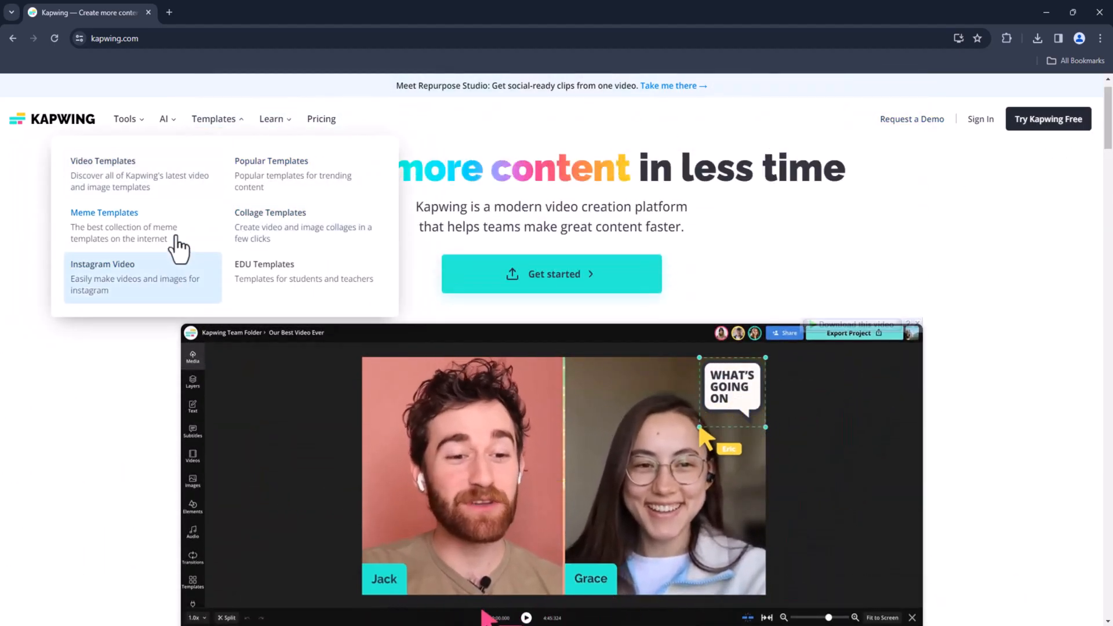
{"action": "left_click", "coordinate": [125, 119]}
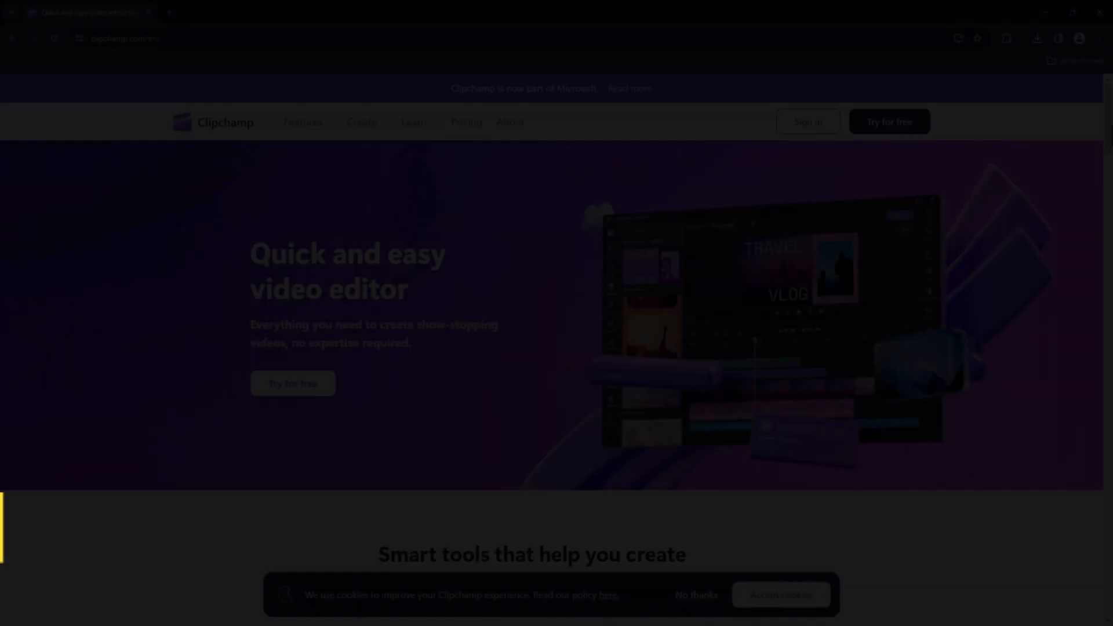
Step: Scroll Clipchamp's feature sections, open the Features dropdown, then head to FlexClip
{"action": "scroll", "scroll_direction": "down", "scroll_amount": 3}
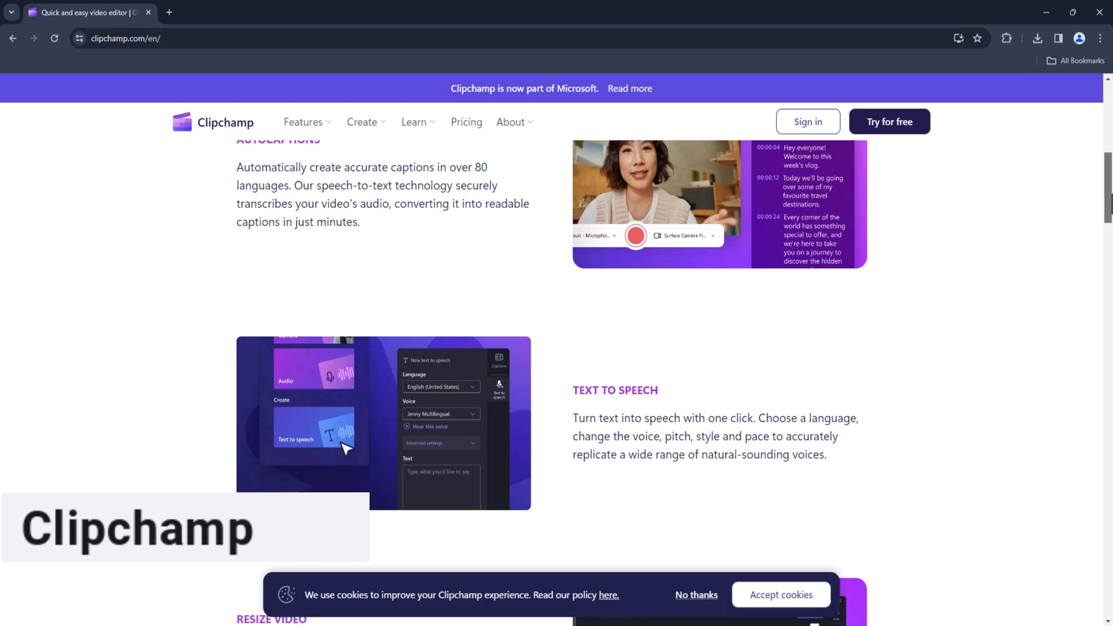
{"action": "scroll", "scroll_direction": "down", "scroll_amount": 3}
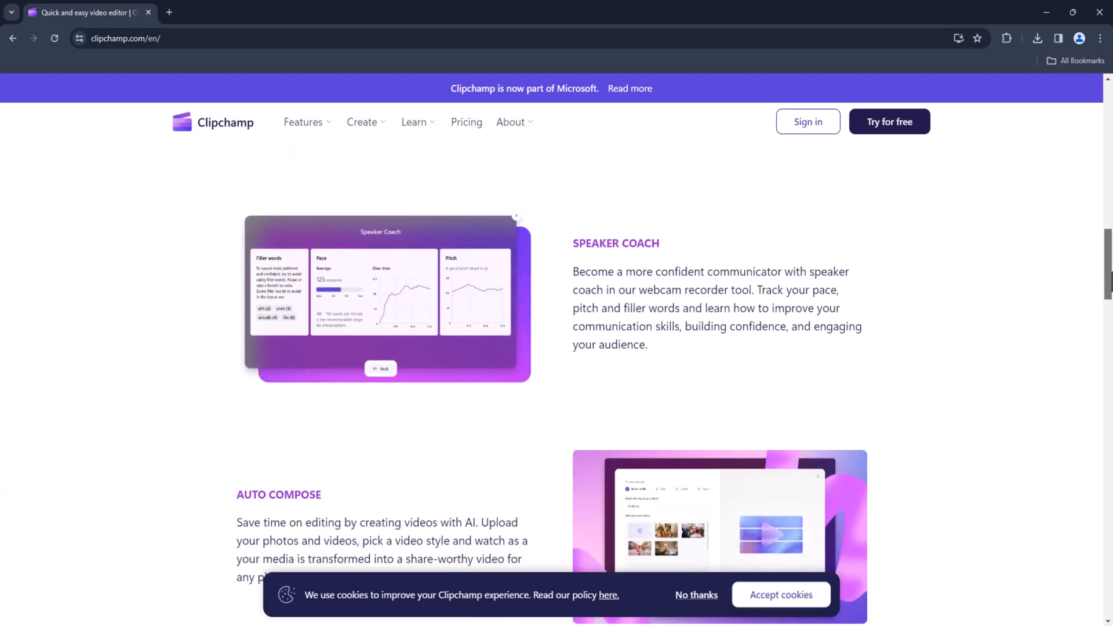
{"action": "scroll", "scroll_direction": "down", "scroll_amount": 3}
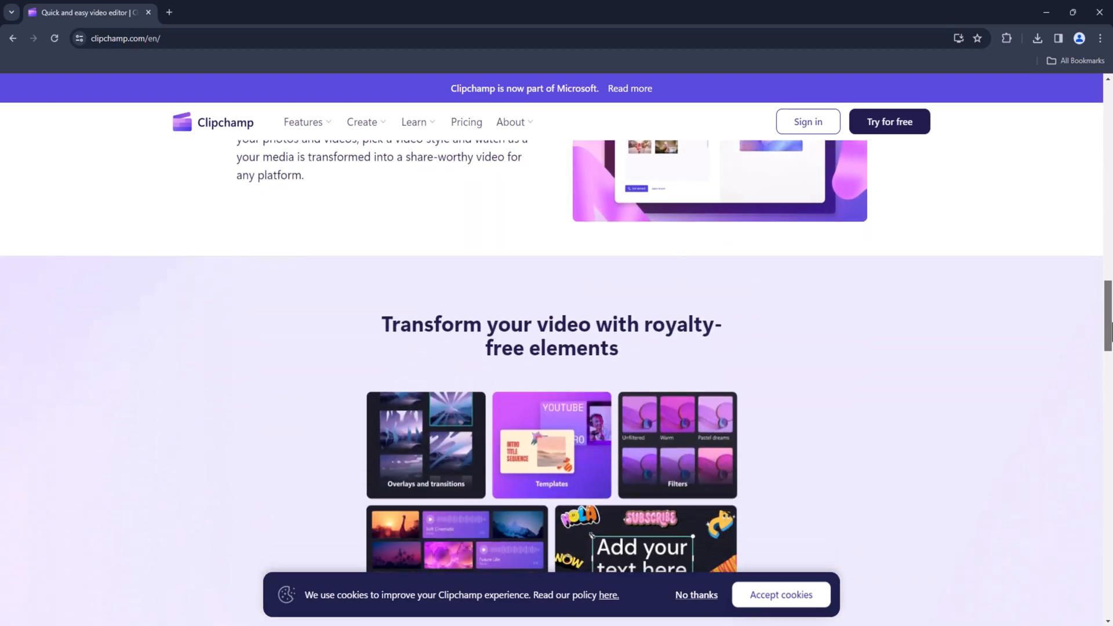
{"action": "scroll", "scroll_direction": "up", "scroll_amount": 3}
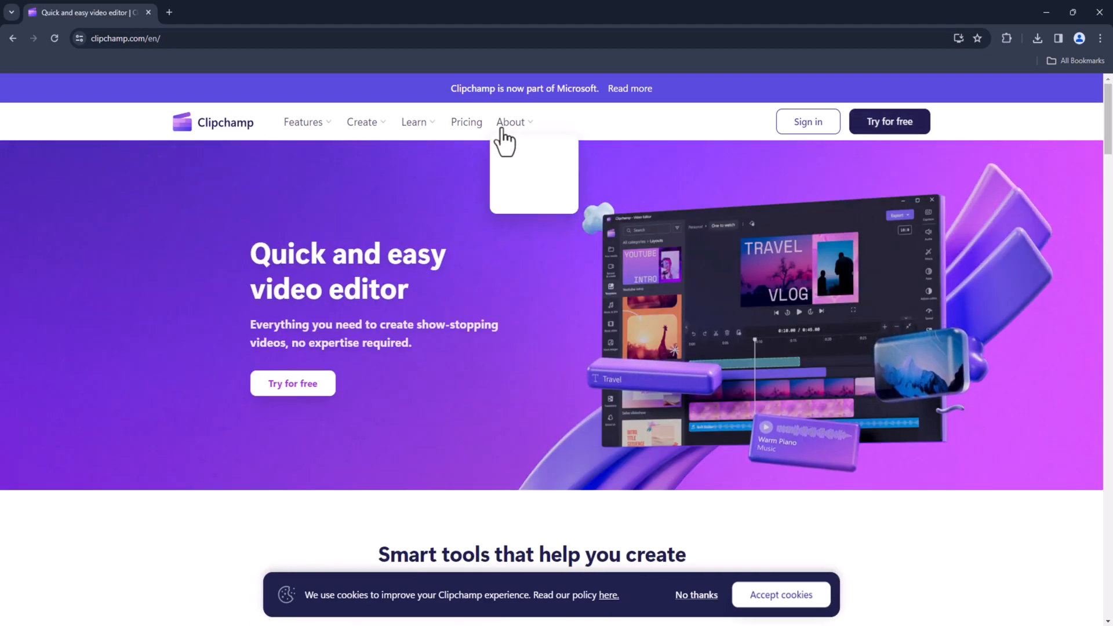
{"action": "left_click", "coordinate": [362, 122]}
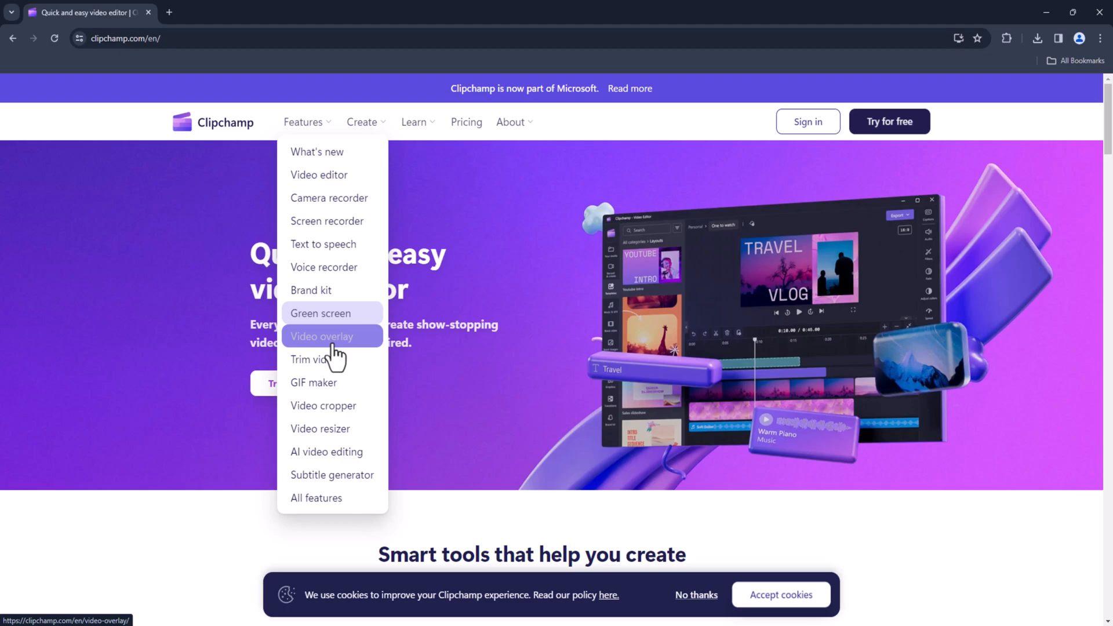
{"action": "mouse_move", "coordinate": [395, 202]}
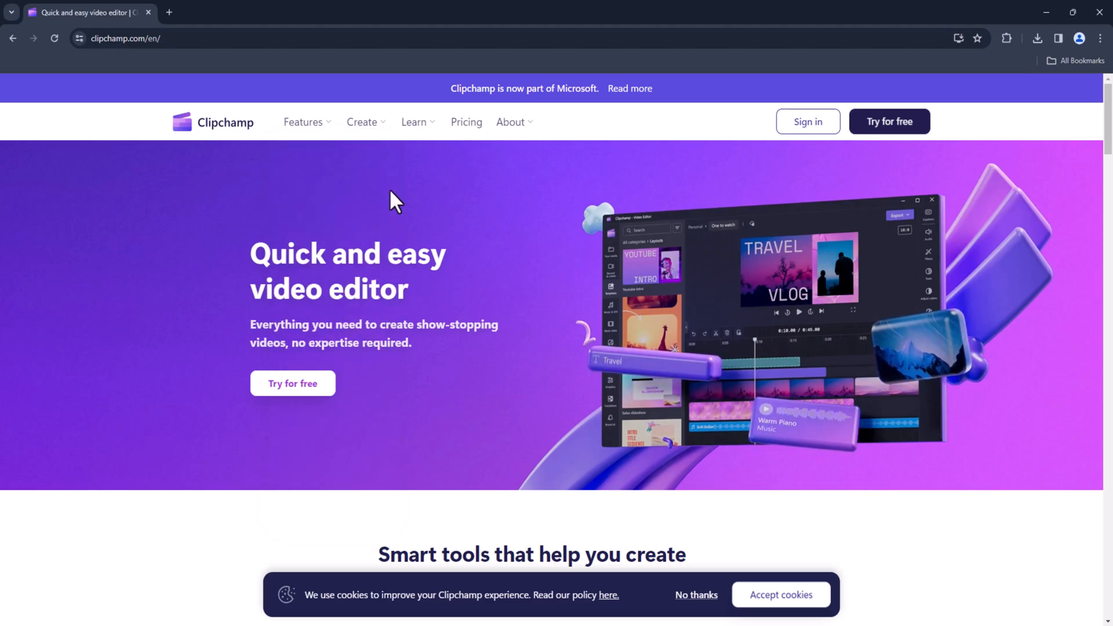
{"action": "left_click", "coordinate": [304, 121]}
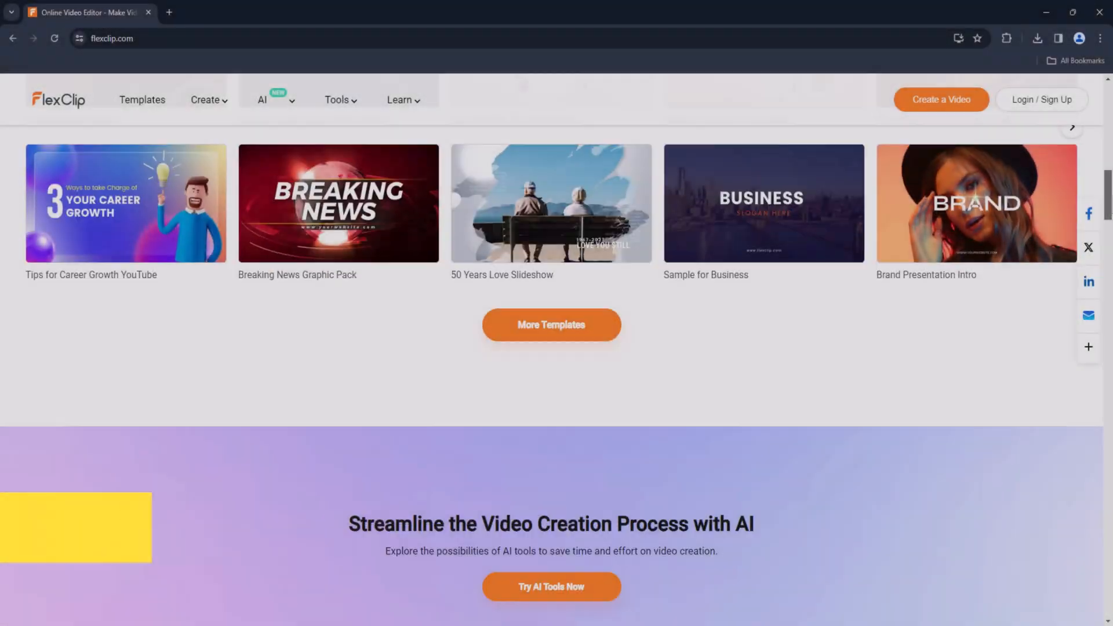
Step: Scroll FlexClip's templates, video tools and resources sections, then head to Animoto
{"action": "scroll", "scroll_direction": "down", "scroll_amount": 3}
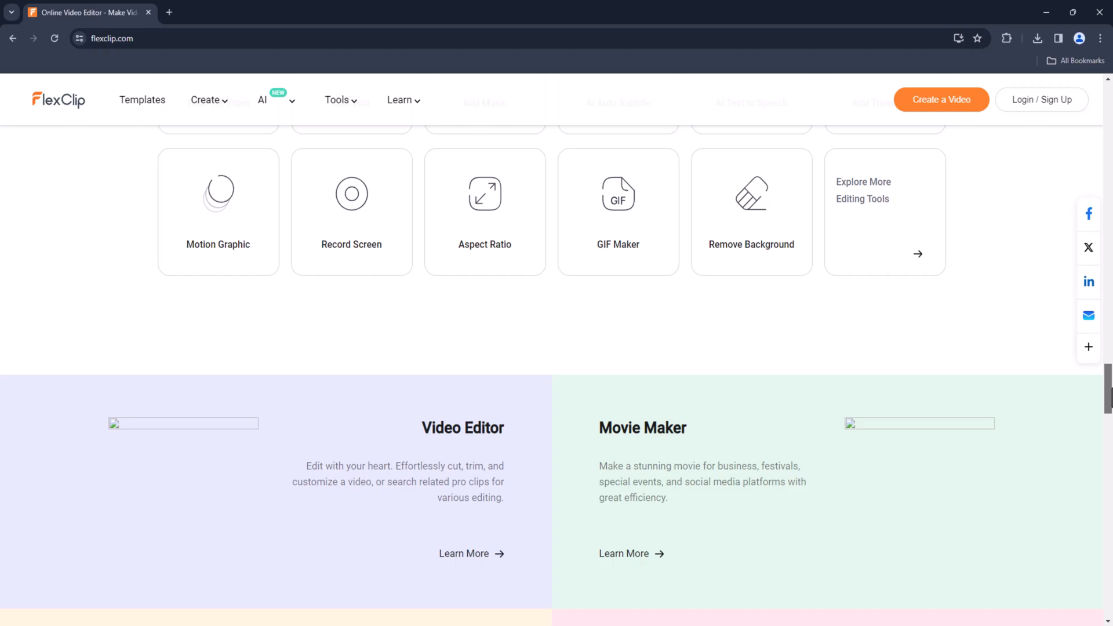
{"action": "scroll", "scroll_direction": "up", "scroll_amount": 3}
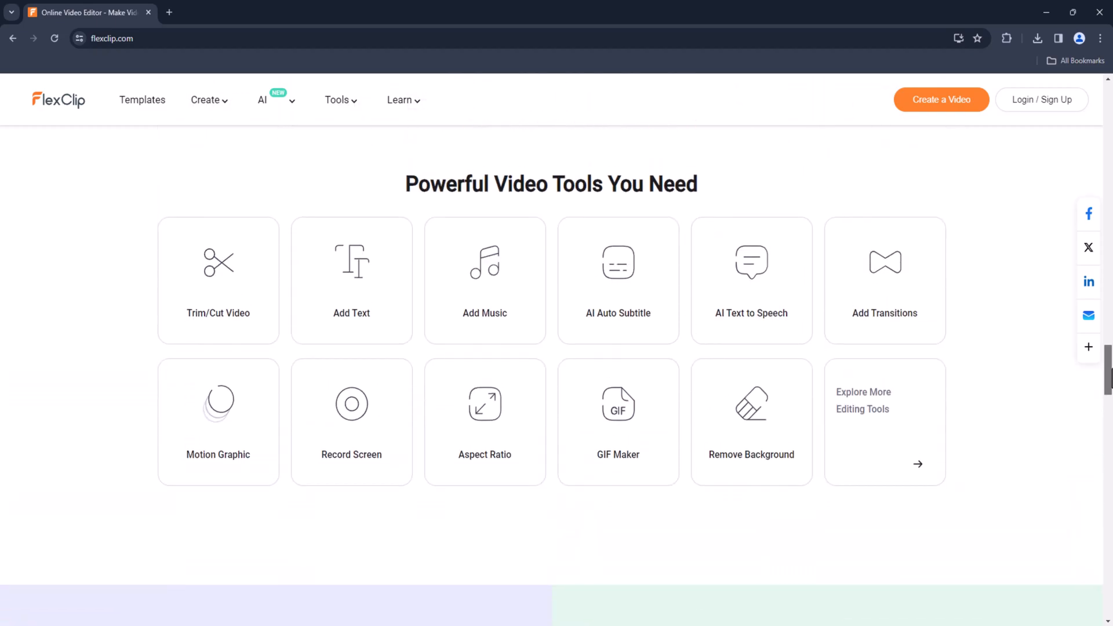
{"action": "scroll", "scroll_direction": "down", "scroll_amount": 3}
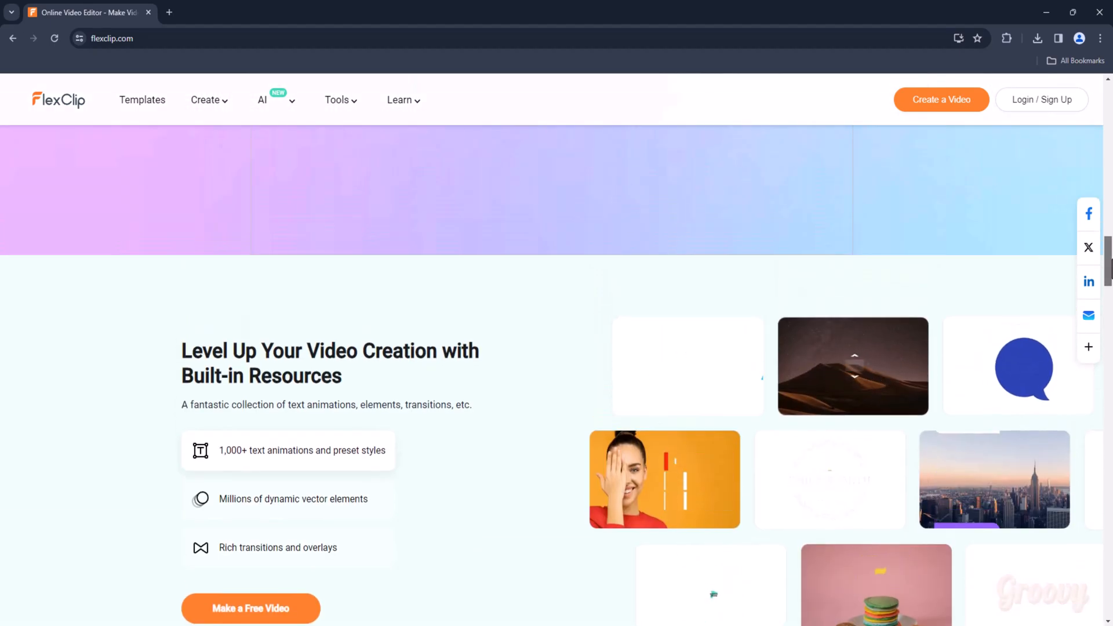
{"action": "left_click", "coordinate": [206, 99]}
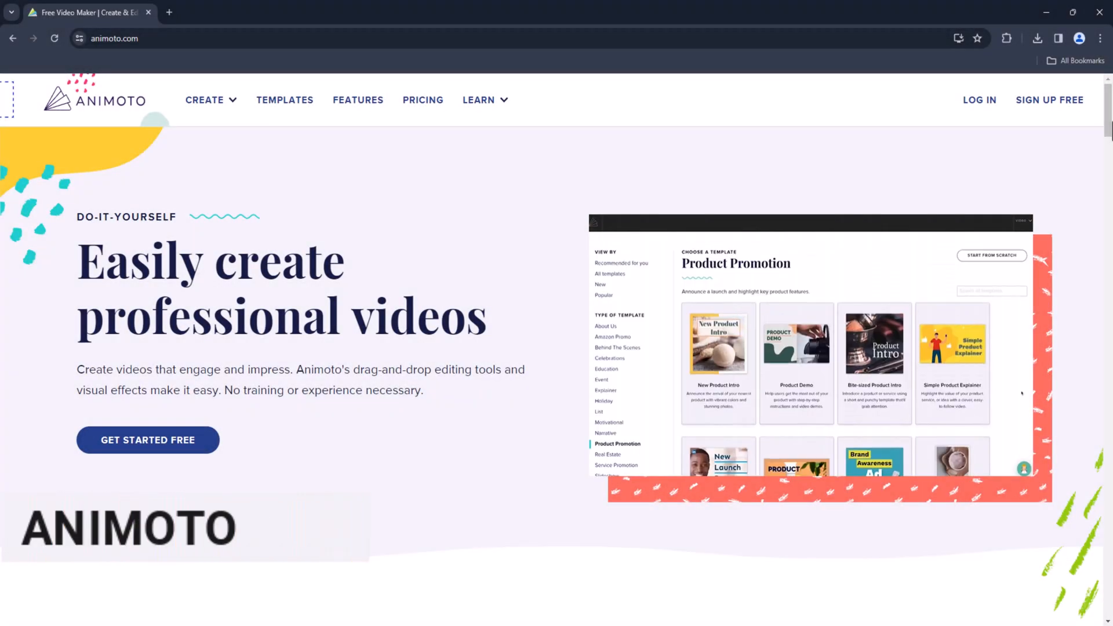
Step: Browse Animoto's templates and play the Simple Product Explainer preview video
{"action": "scroll", "scroll_direction": "down", "scroll_amount": 3}
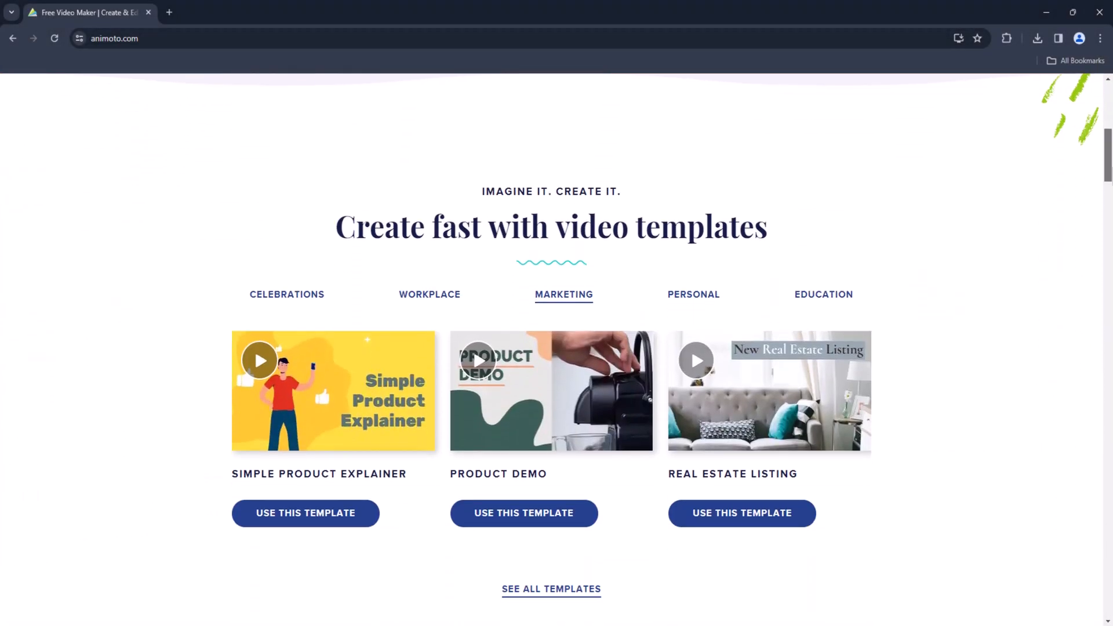
{"action": "scroll", "scroll_direction": "down", "scroll_amount": 3}
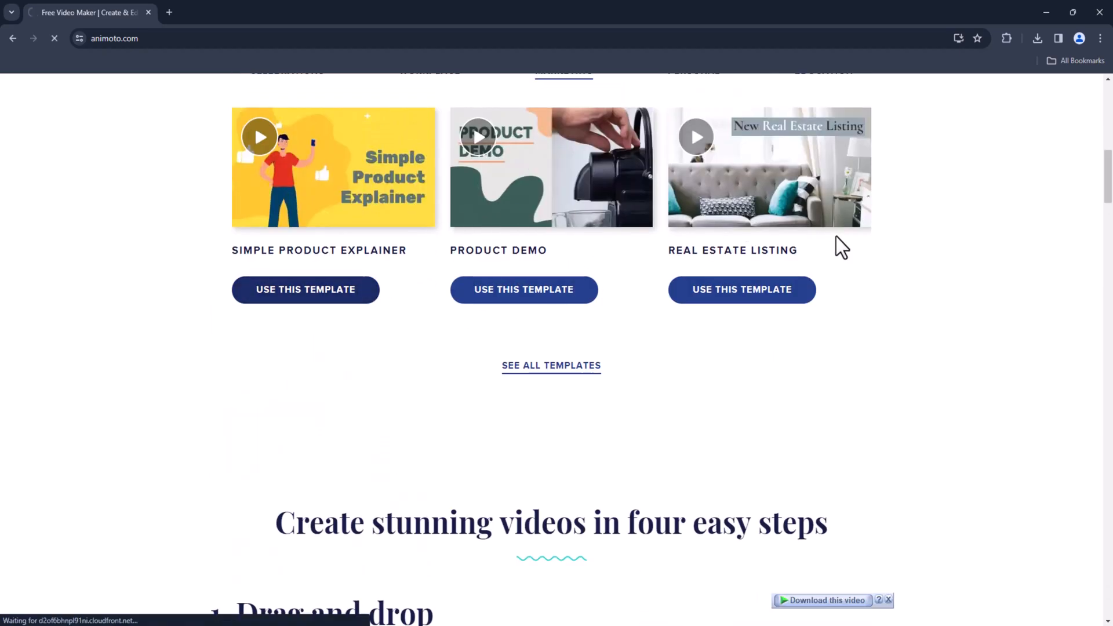
{"action": "left_click", "coordinate": [306, 288]}
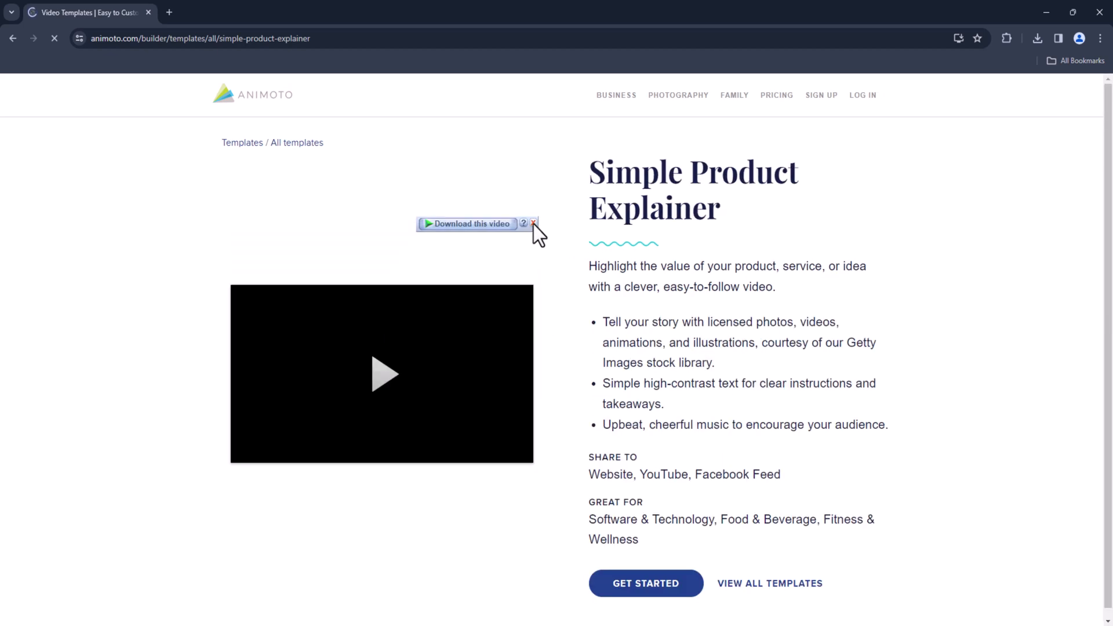
{"action": "left_click", "coordinate": [382, 374]}
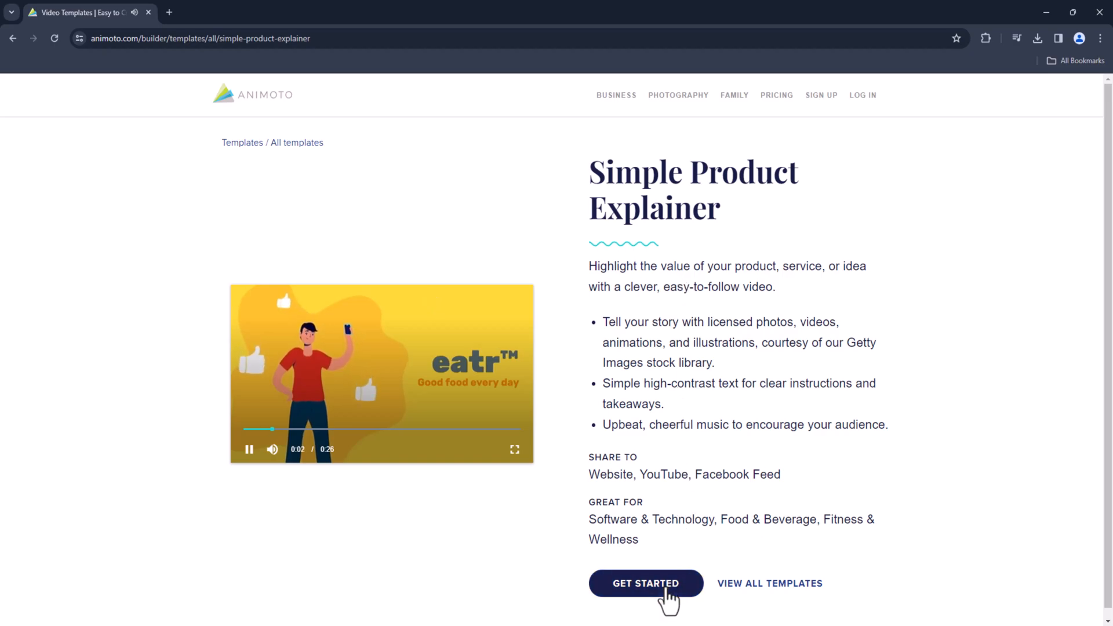
{"action": "left_click", "coordinate": [644, 582]}
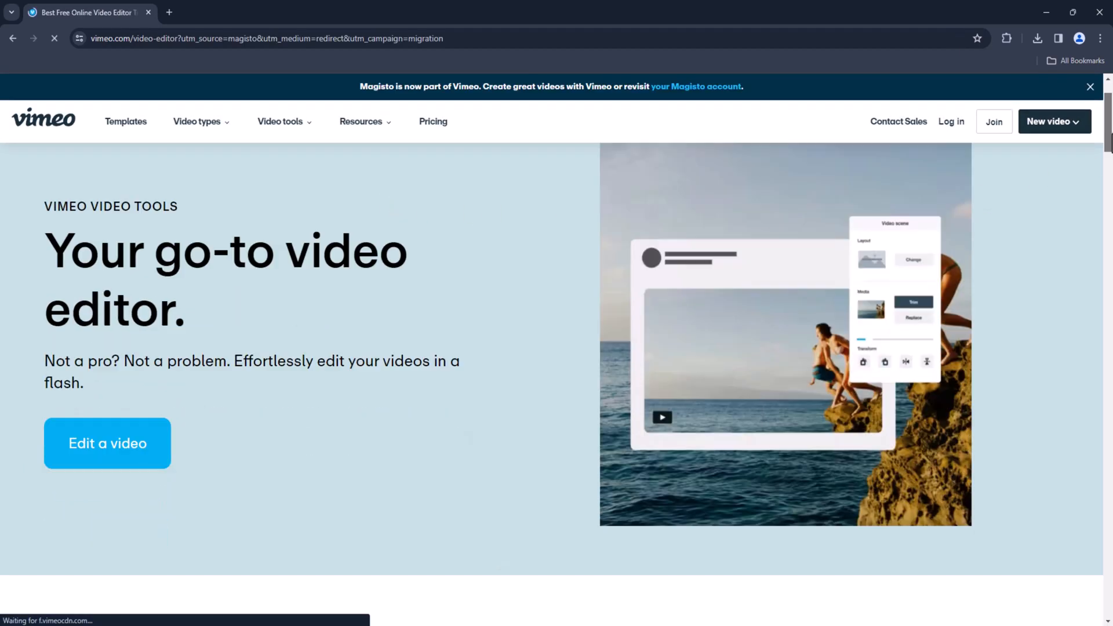
Step: Scroll Vimeo's video editor page down past the features to the tools list
{"action": "scroll", "scroll_direction": "down", "scroll_amount": 3}
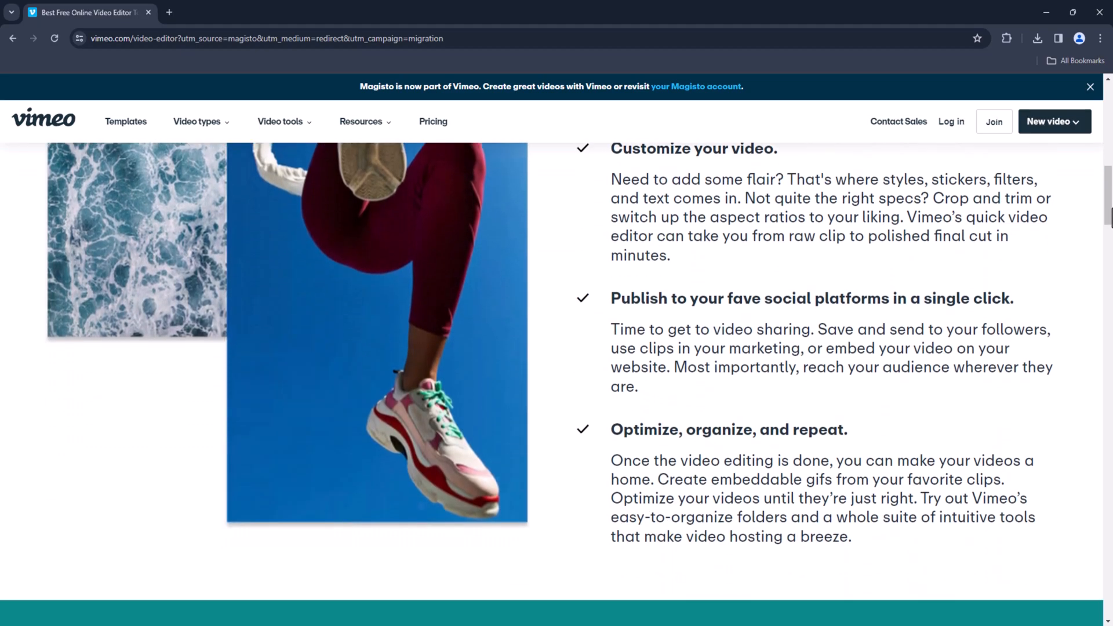
{"action": "scroll", "scroll_direction": "down", "scroll_amount": 3}
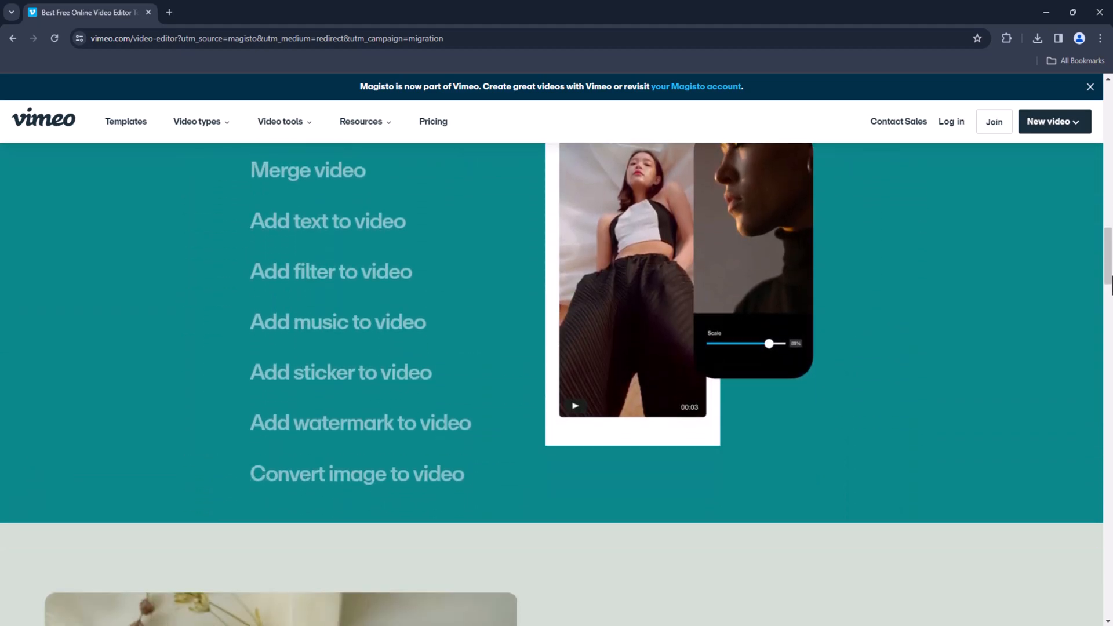
{"action": "scroll", "scroll_direction": "down", "scroll_amount": 3}
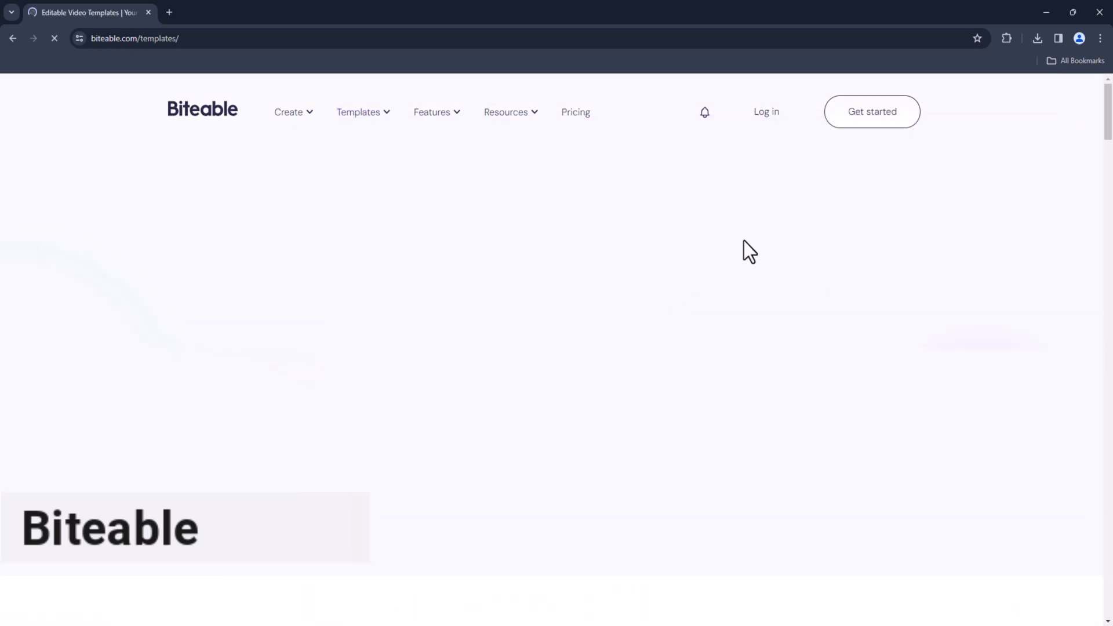
Step: Open Biteable's Templates menu and point at Birthday Calendar
{"action": "left_click", "coordinate": [359, 112]}
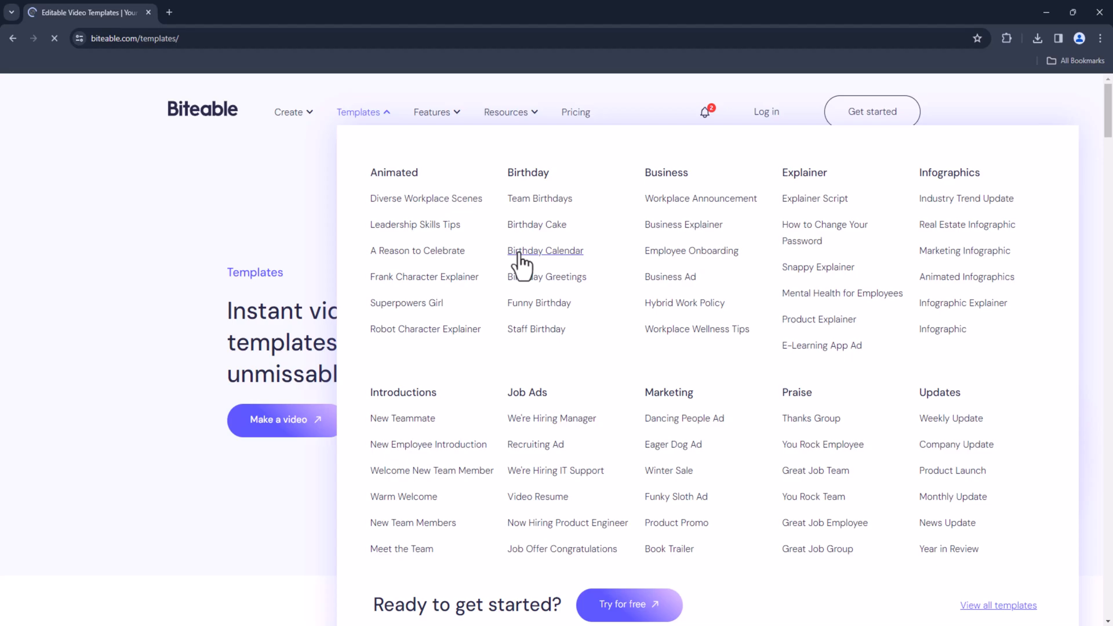
{"action": "left_click", "coordinate": [433, 111]}
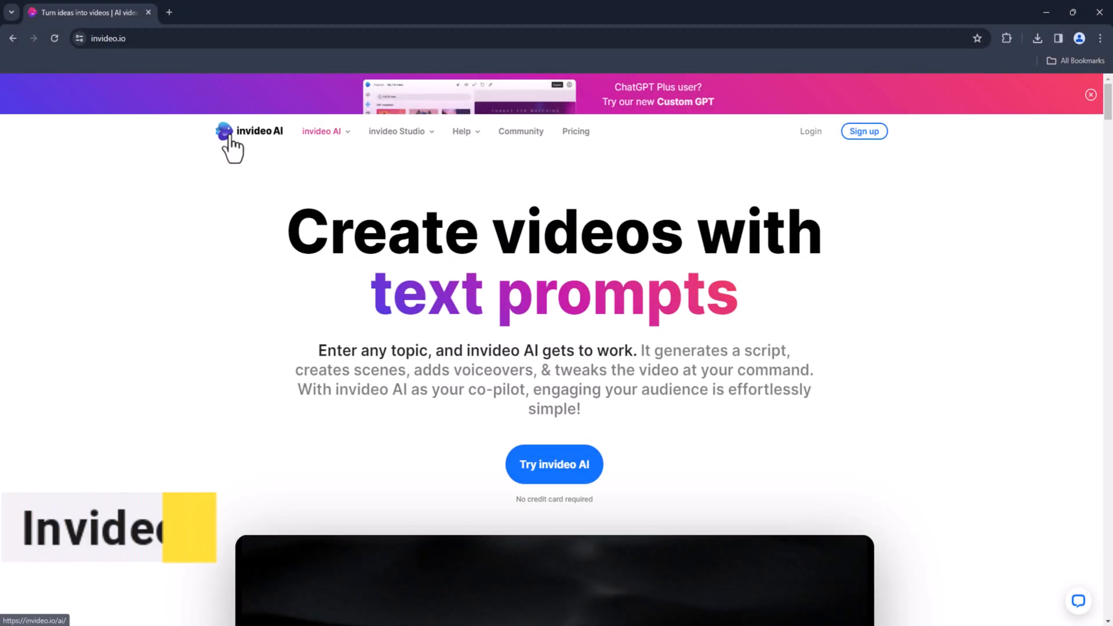
Step: Open the invideo AI product page via its logo and scroll its feature sections
{"action": "left_click", "coordinate": [249, 130]}
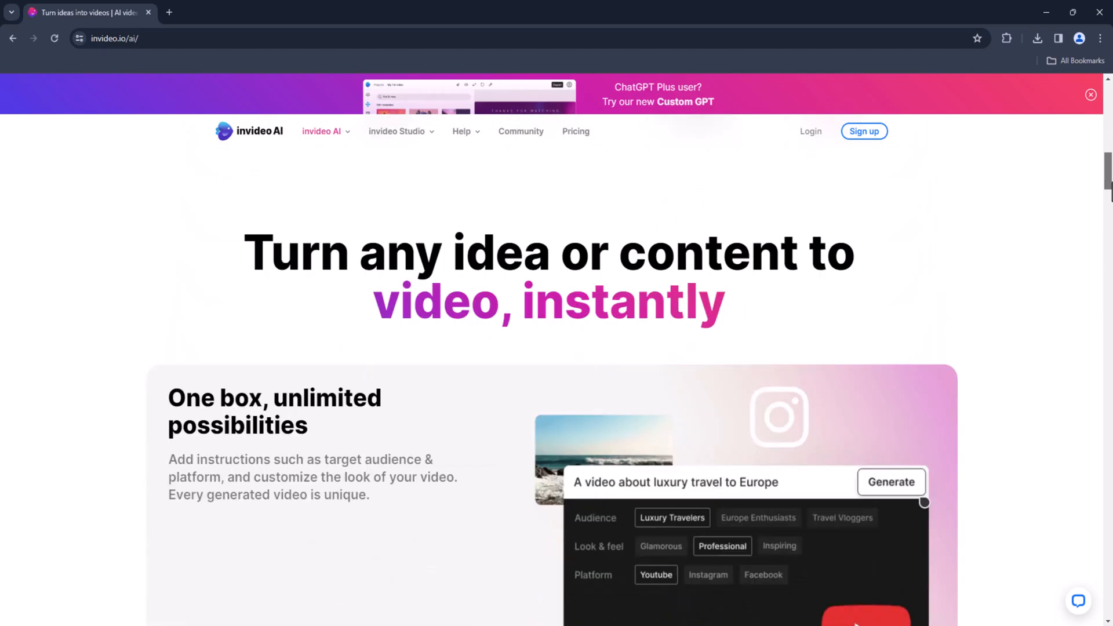
{"action": "scroll", "scroll_direction": "up", "scroll_amount": 3}
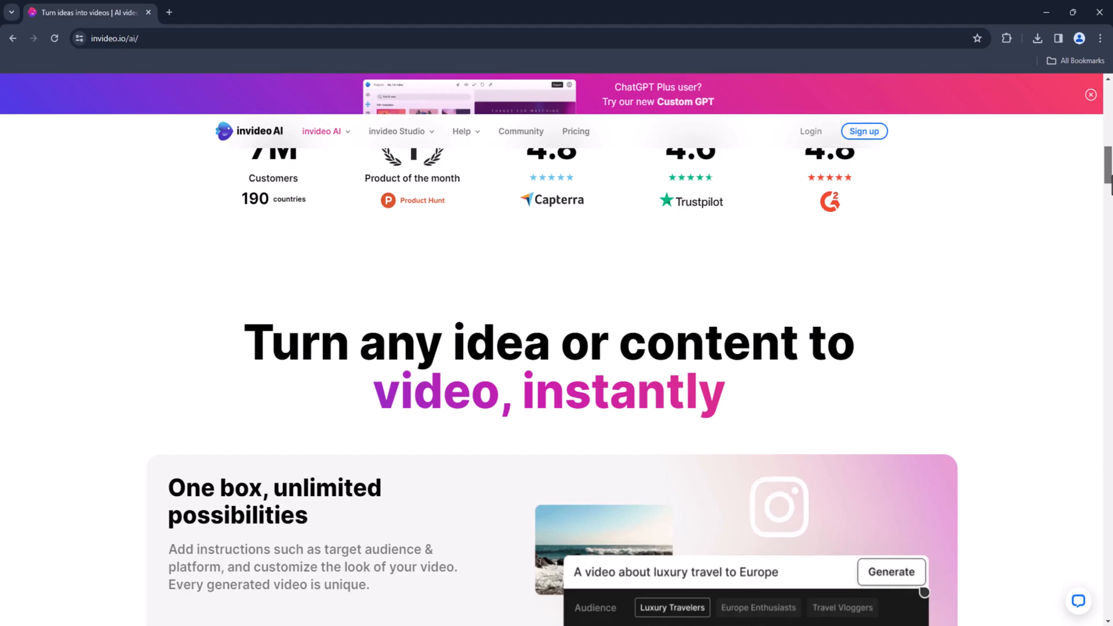
{"action": "scroll", "scroll_direction": "down", "scroll_amount": 3}
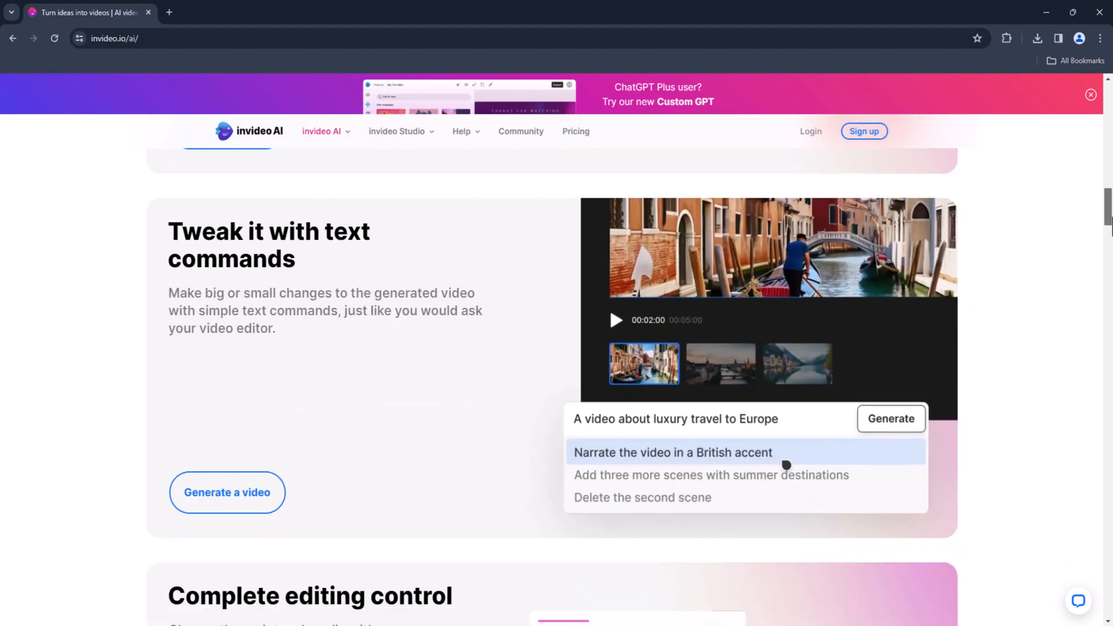
{"action": "scroll", "scroll_direction": "up", "scroll_amount": 3}
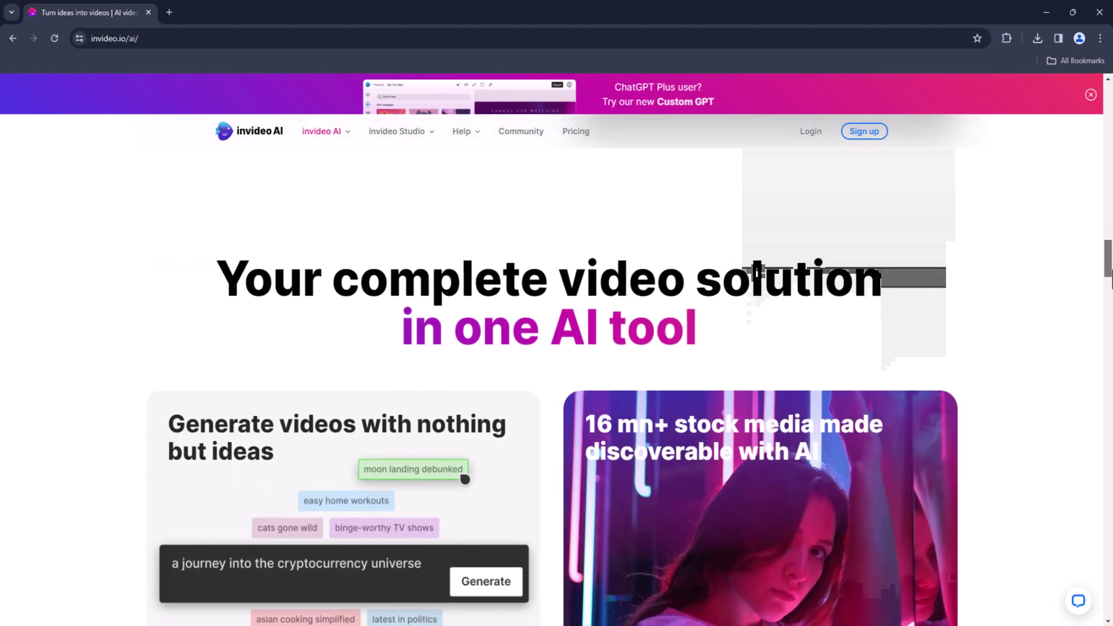
{"action": "scroll", "scroll_direction": "down", "scroll_amount": 3}
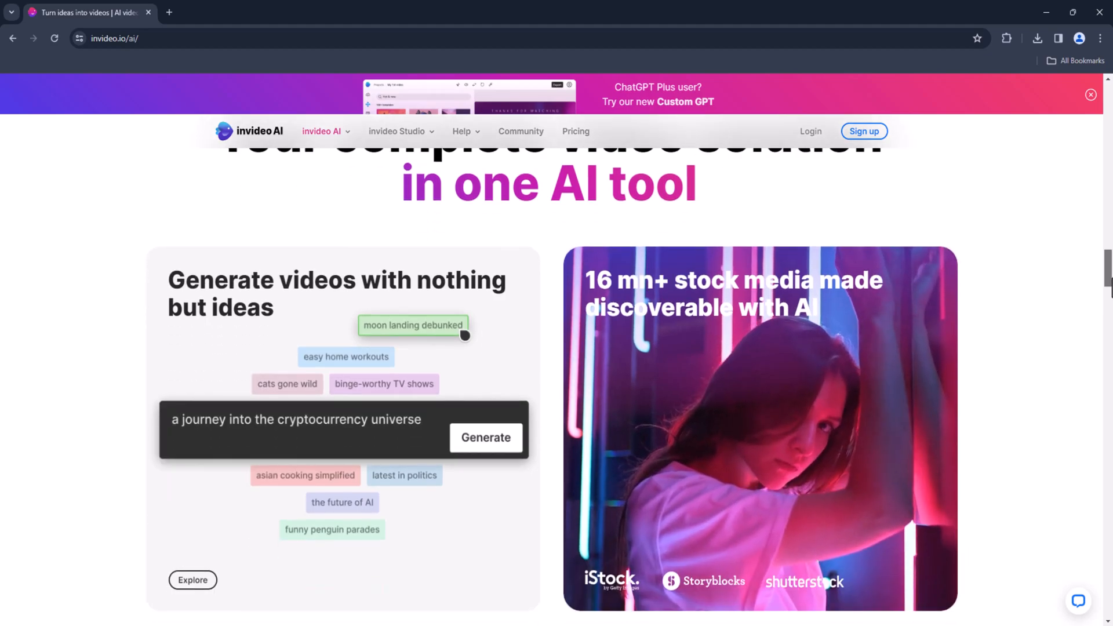
{"action": "scroll", "scroll_direction": "down", "scroll_amount": 3}
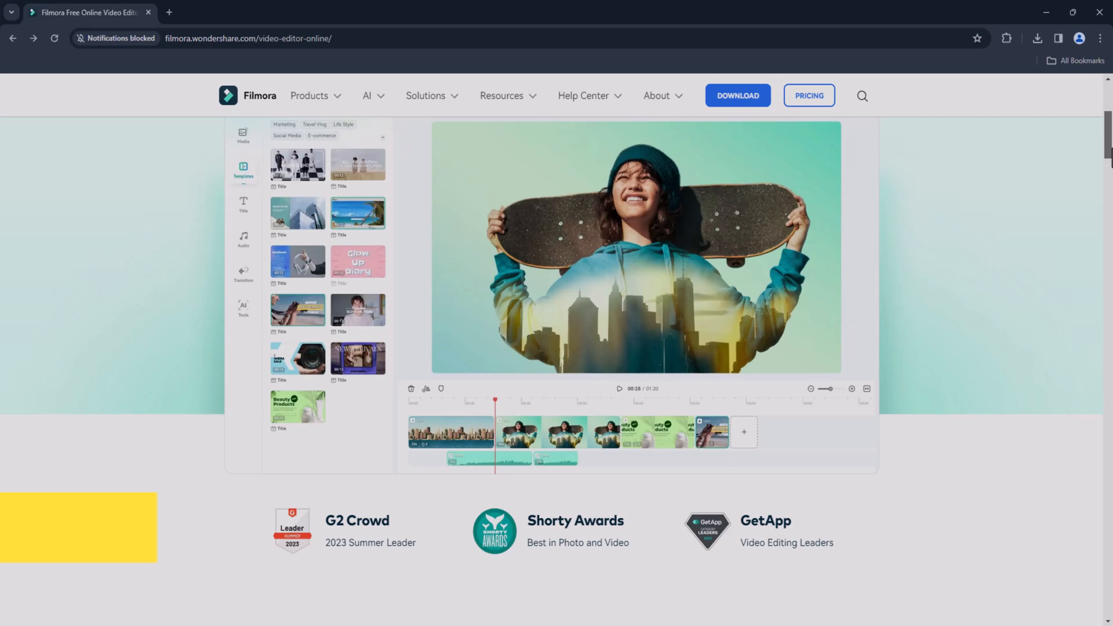
Step: Scroll Filmora's online editor page to the how-it-works steps, then jump back to top
{"action": "scroll", "scroll_direction": "down", "scroll_amount": 3}
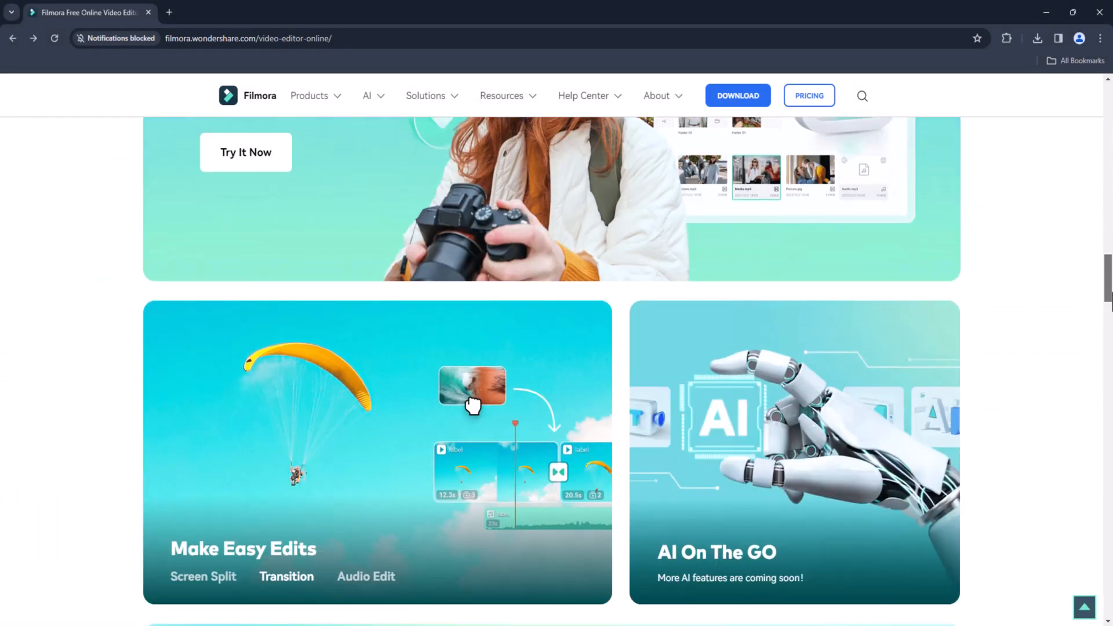
{"action": "scroll", "scroll_direction": "down", "scroll_amount": 3}
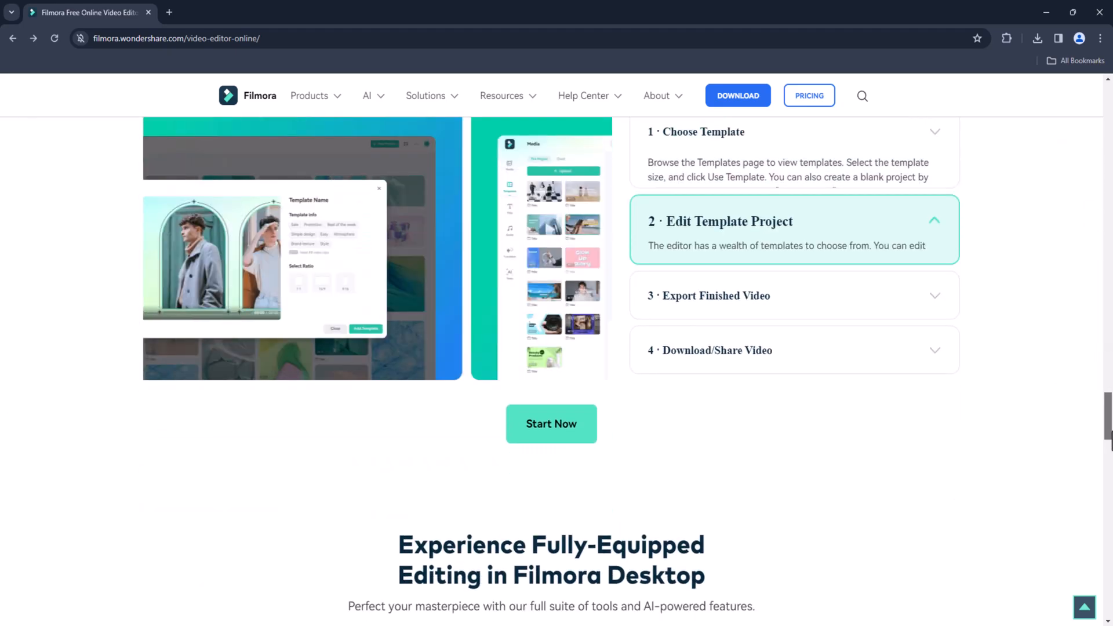
{"action": "left_click", "coordinate": [426, 139]}
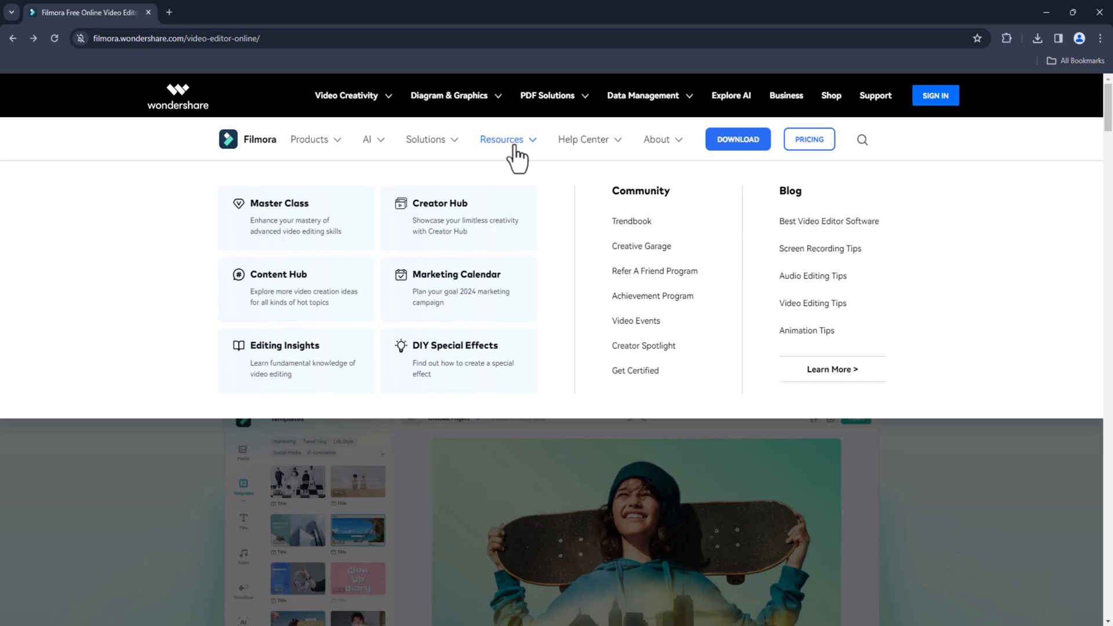
{"action": "mouse_move", "coordinate": [310, 325]}
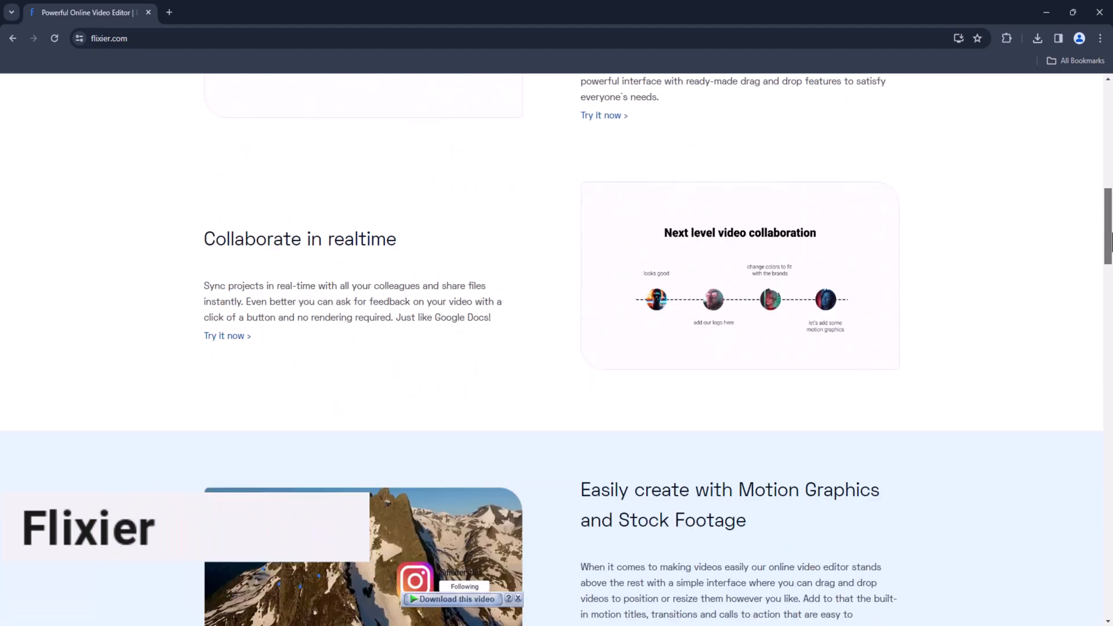
Step: Scroll down through the Flixier homepage feature sections
{"action": "scroll", "scroll_direction": "down", "scroll_amount": 3}
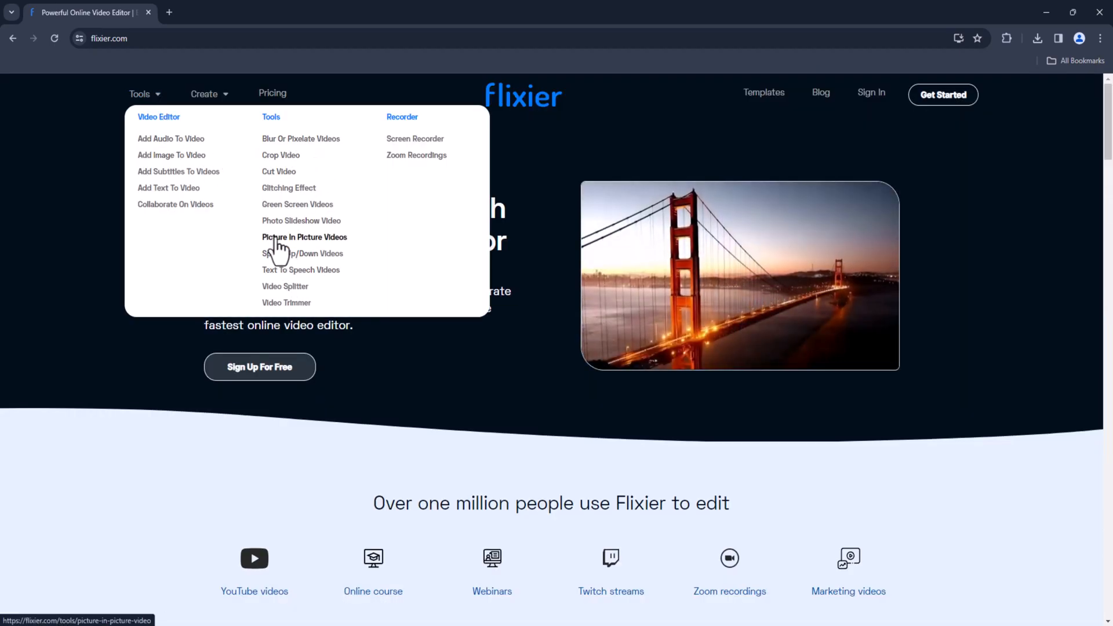
{"action": "mouse_move", "coordinate": [281, 155]}
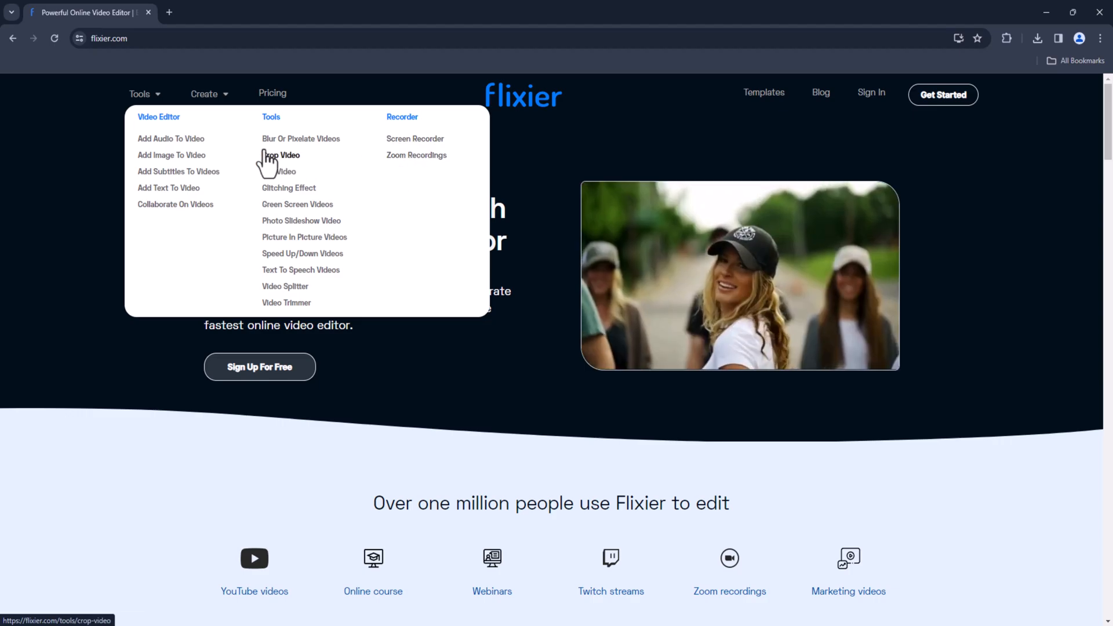